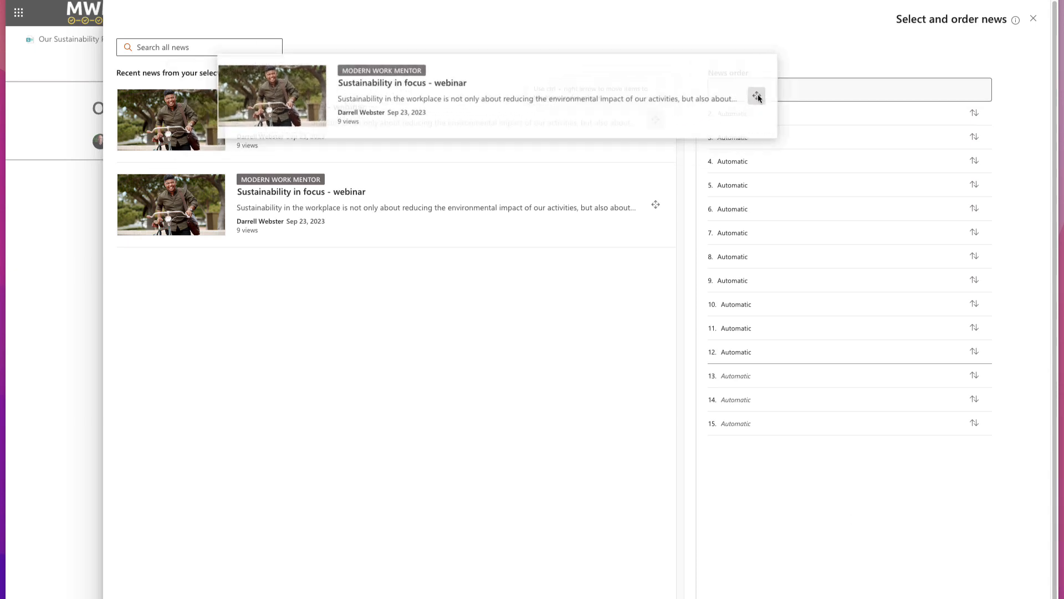
- Place the Sustainability in focus - webinar story in the first News order slot
click(756, 96)
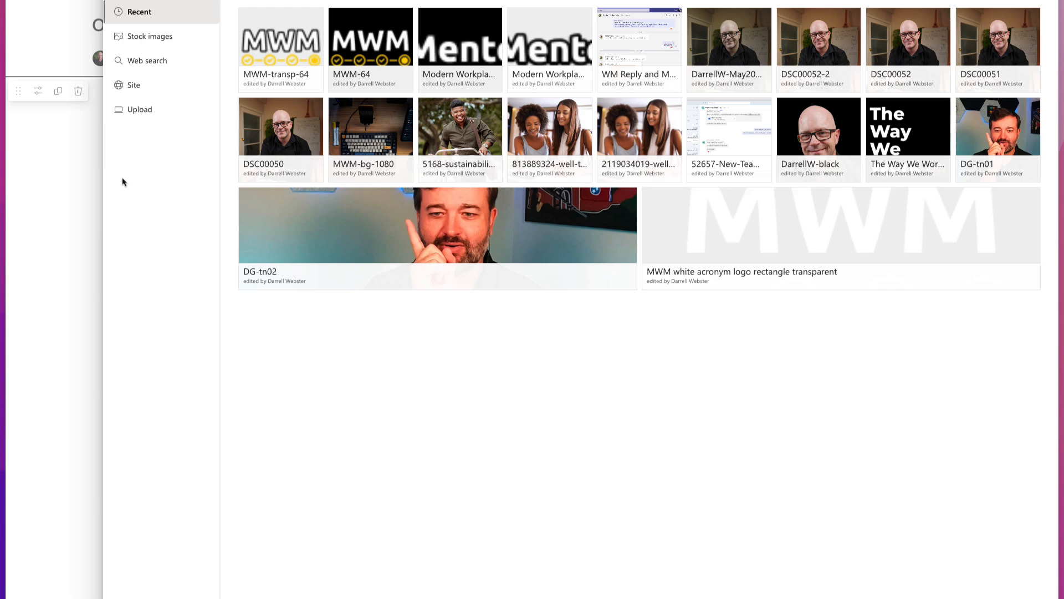
mouse_move(141, 110)
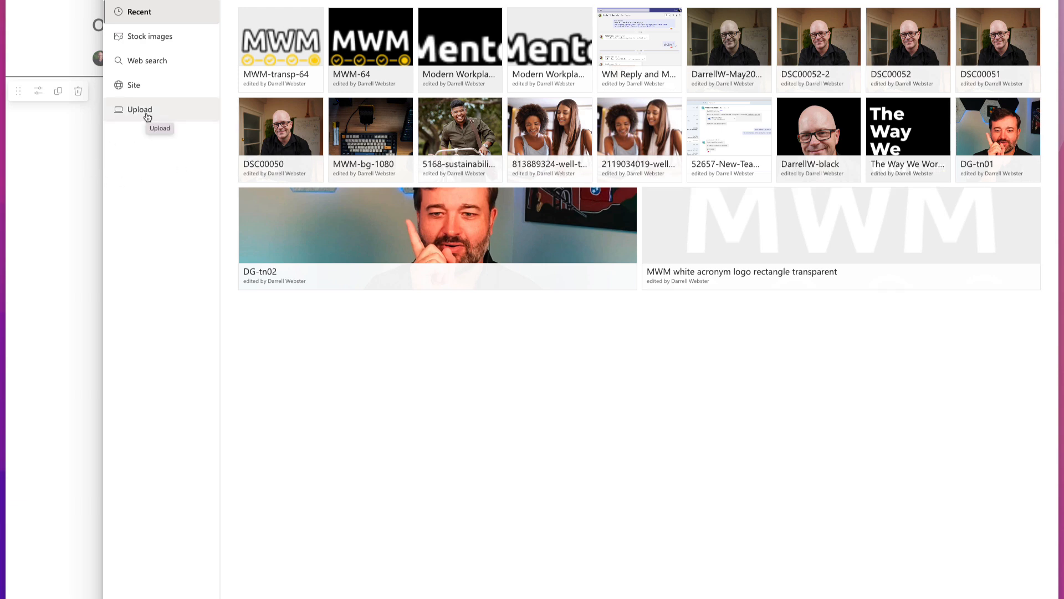
- Upload BG-dots.png from the MWM Common Assets folder as the section background
click(140, 110)
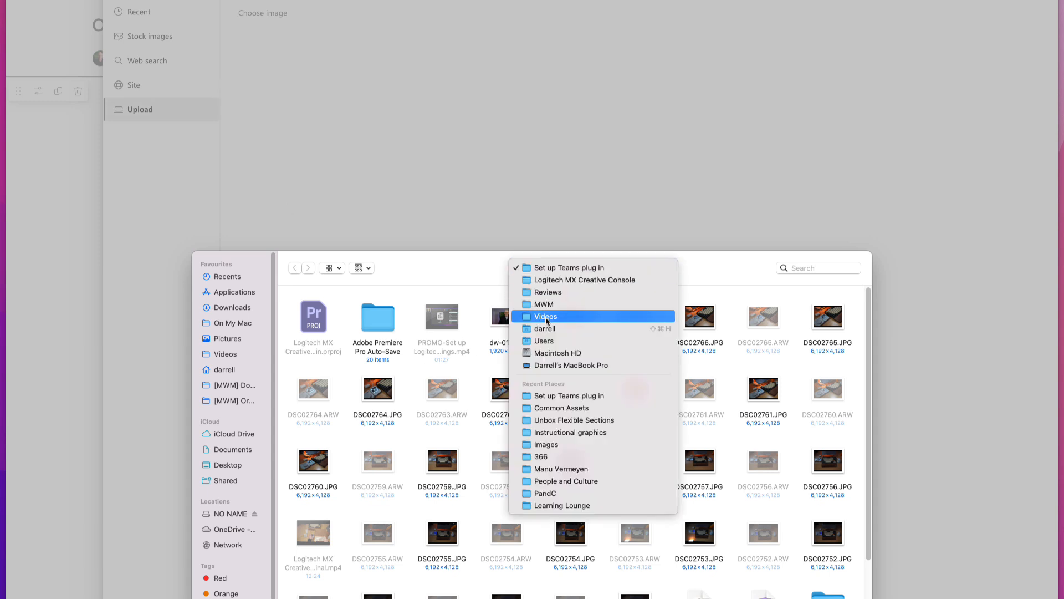
click(544, 303)
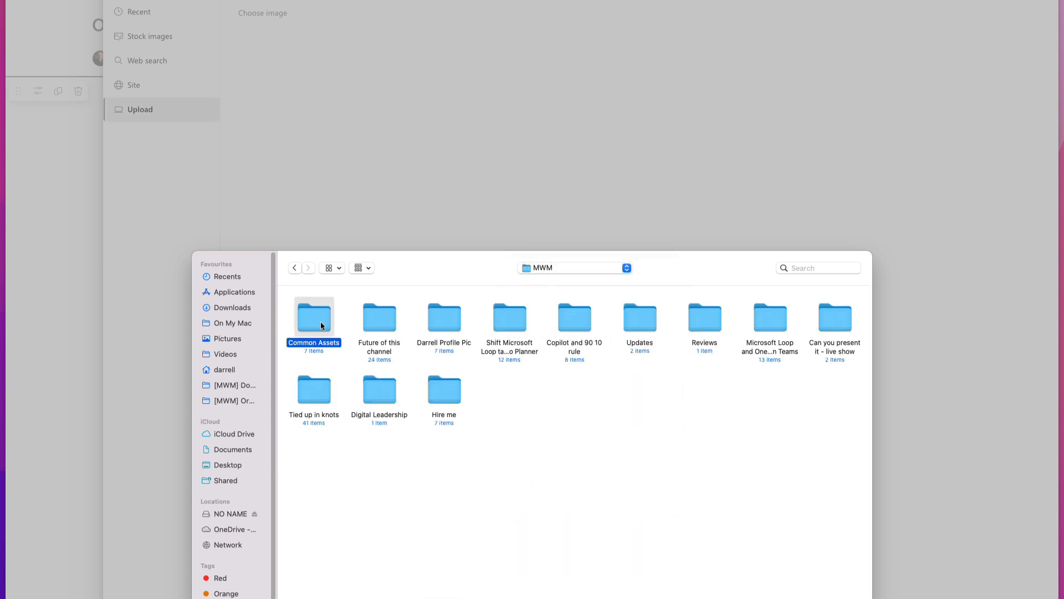
double_click(313, 320)
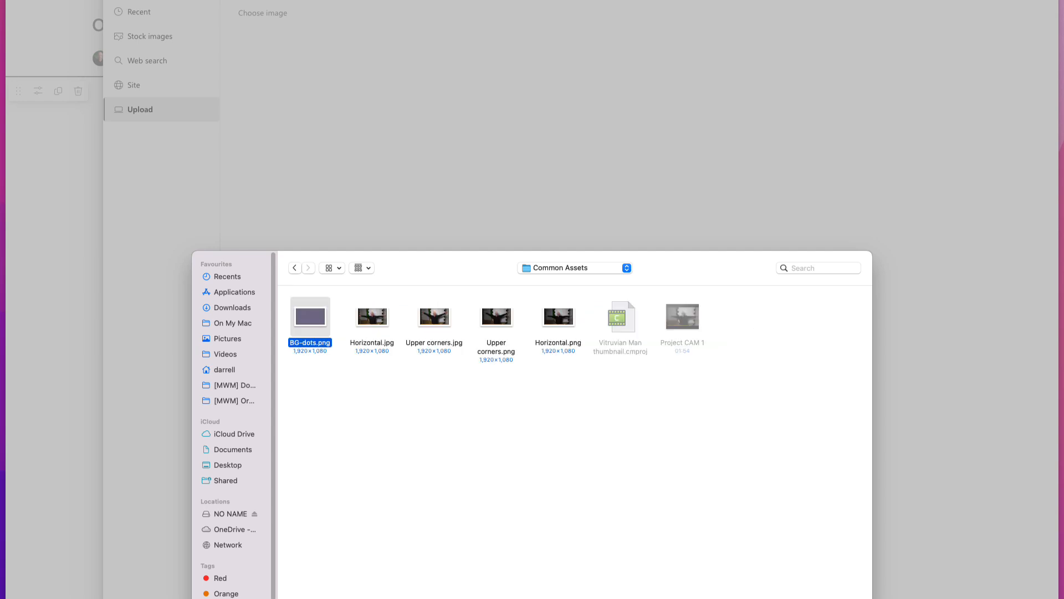
double_click(309, 316)
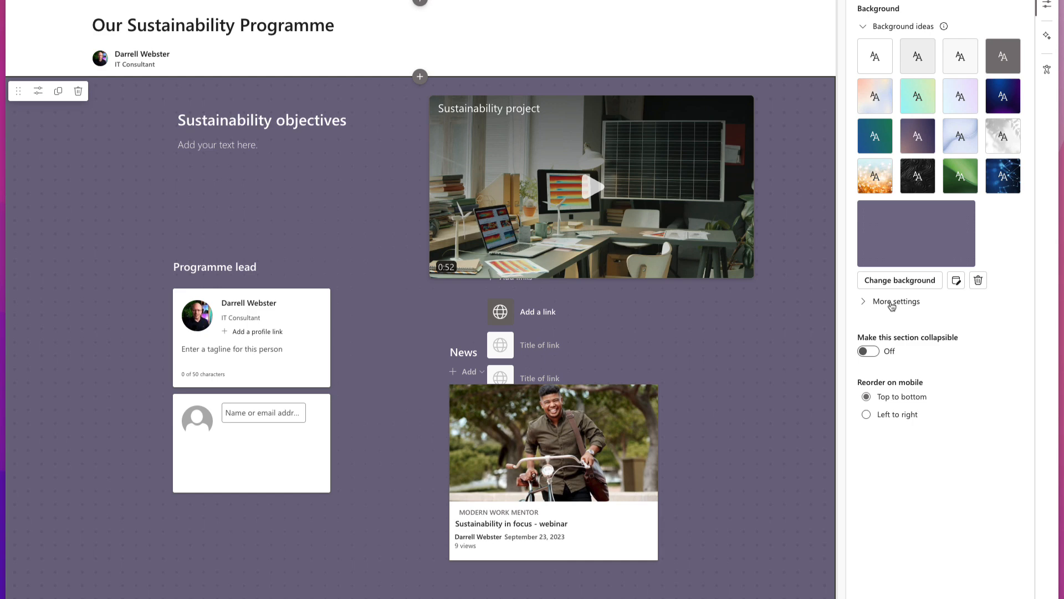
- Set the dotted background's fill mode to Tile under More settings
click(896, 300)
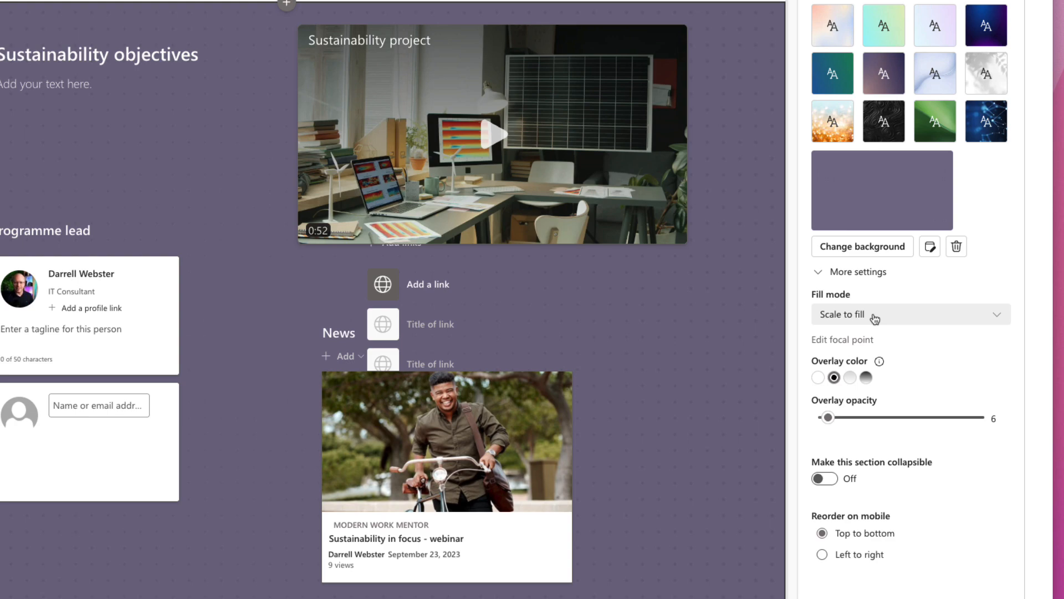
click(909, 314)
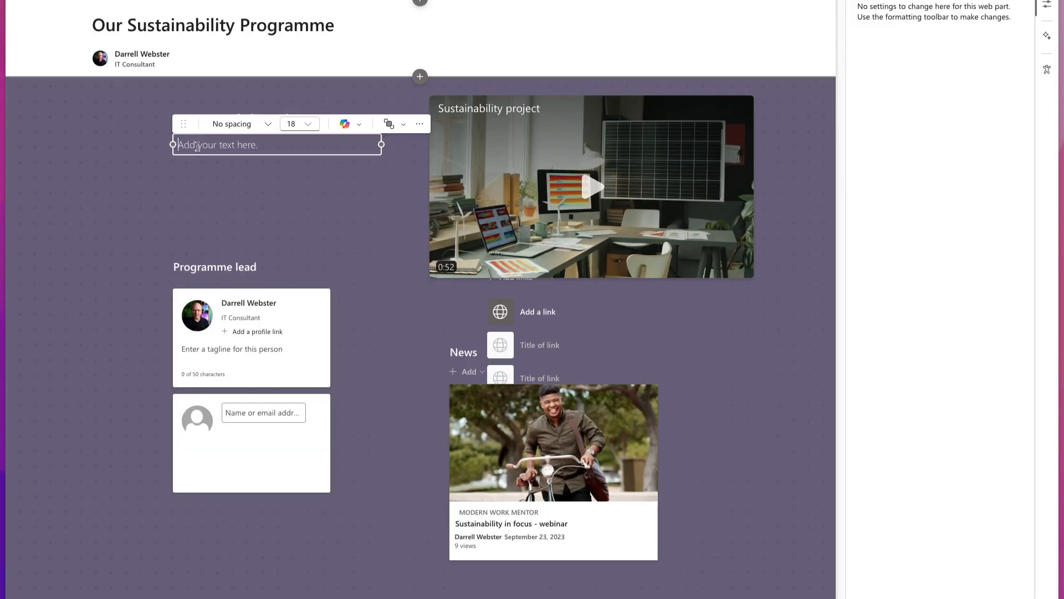
- Paste the text beginning 'Establishing and maintaining a sustainability program in a consulting organization is' under Sustainability objectives
text(Establishing and maintaining a sustainability program in a consulting organization is crucial for several reasons.)
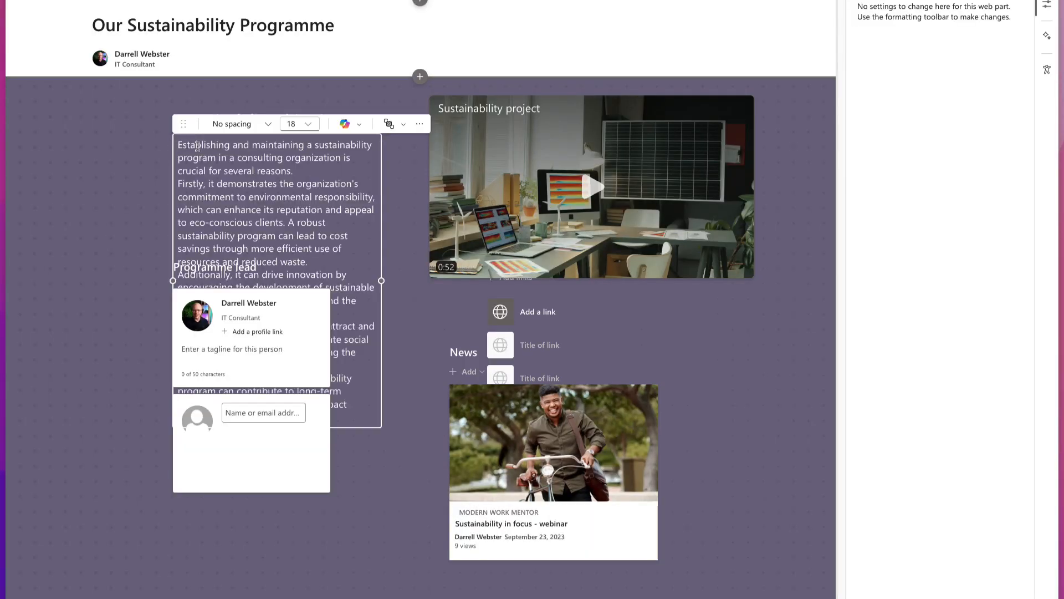